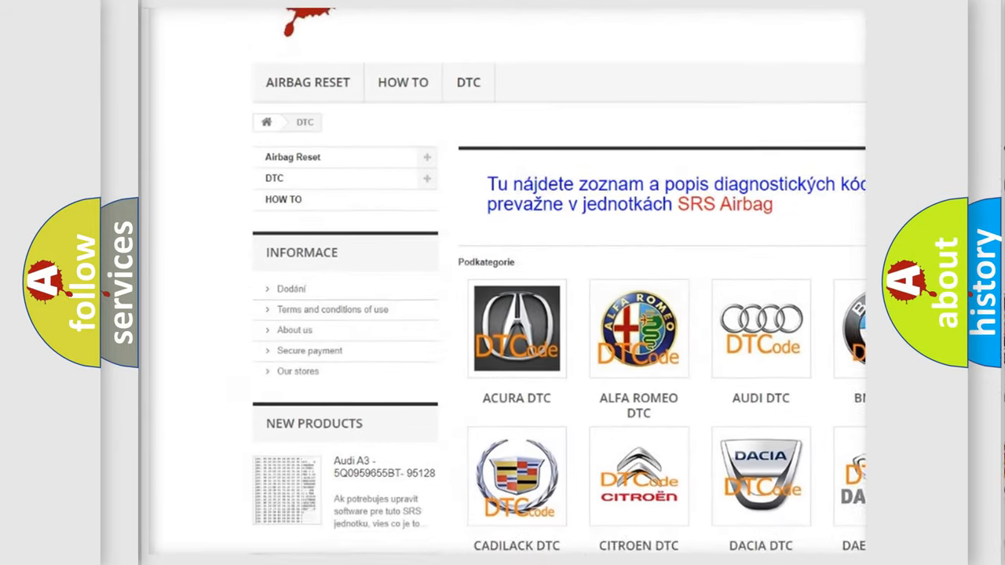
scroll(down, 3)
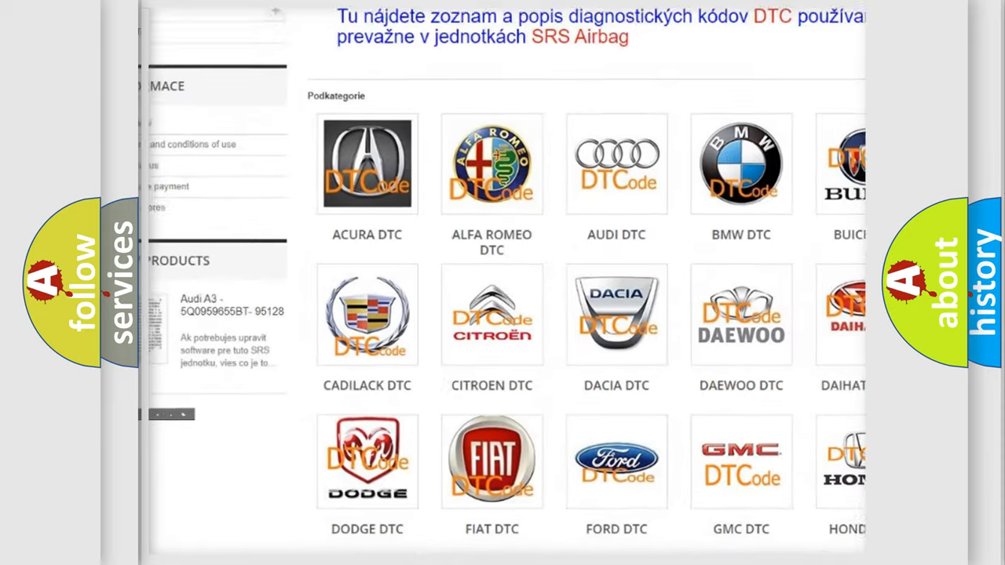
scroll(down, 3)
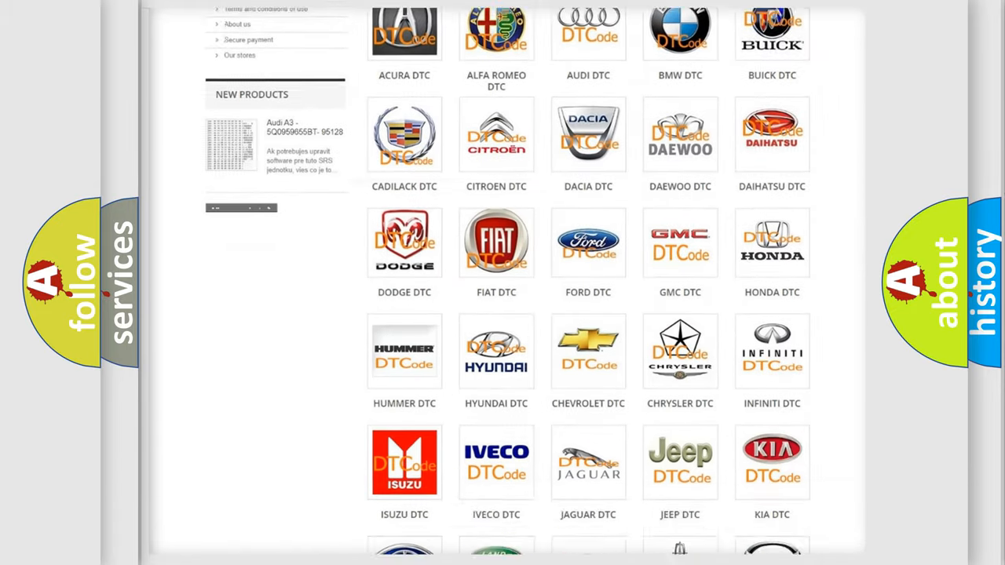
scroll(down, 3)
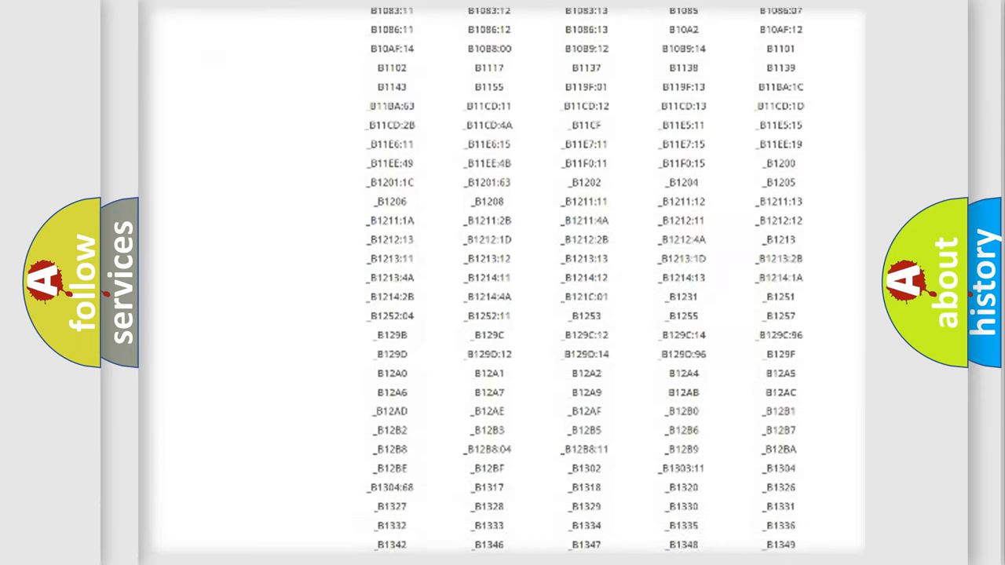
scroll(down, 3)
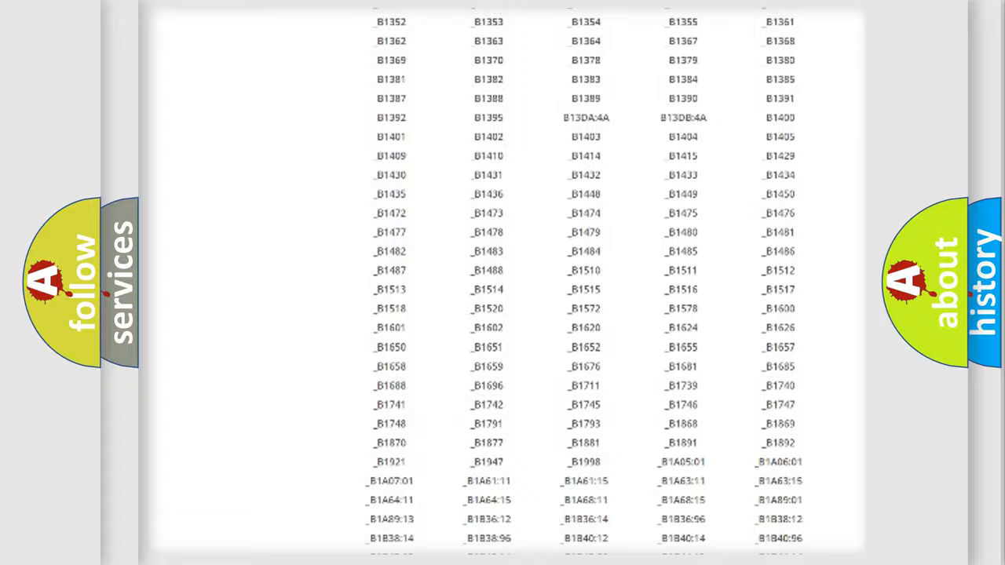